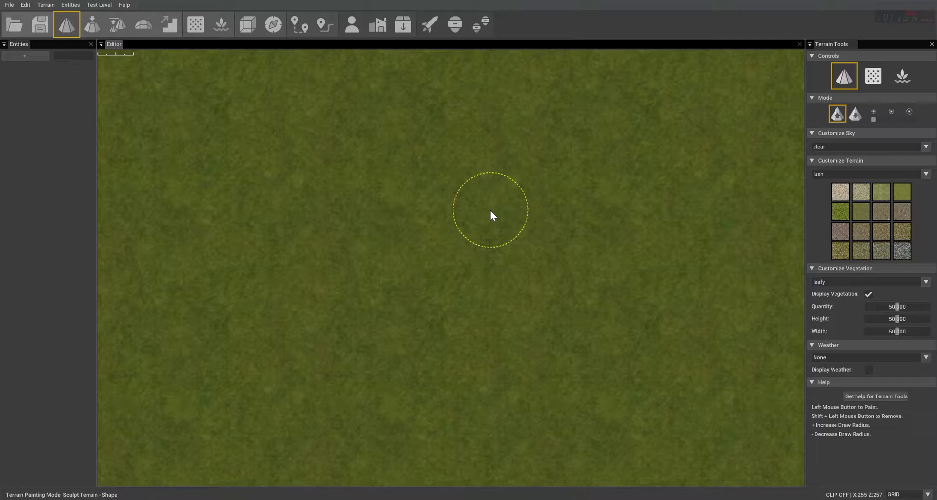
{"action": "mouse_move", "coordinate": [3, 30]}
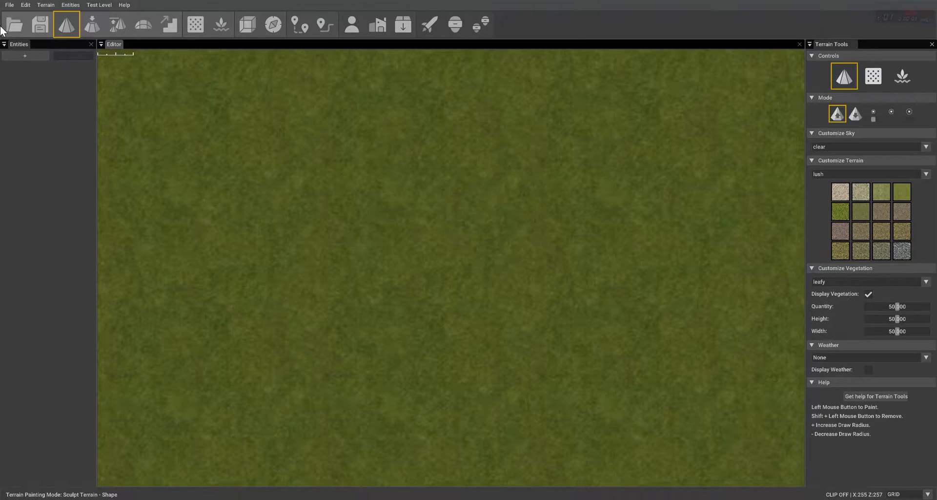
Show the File menu's list of file and level commands over the grass terrain
{"action": "left_click", "coordinate": [9, 5]}
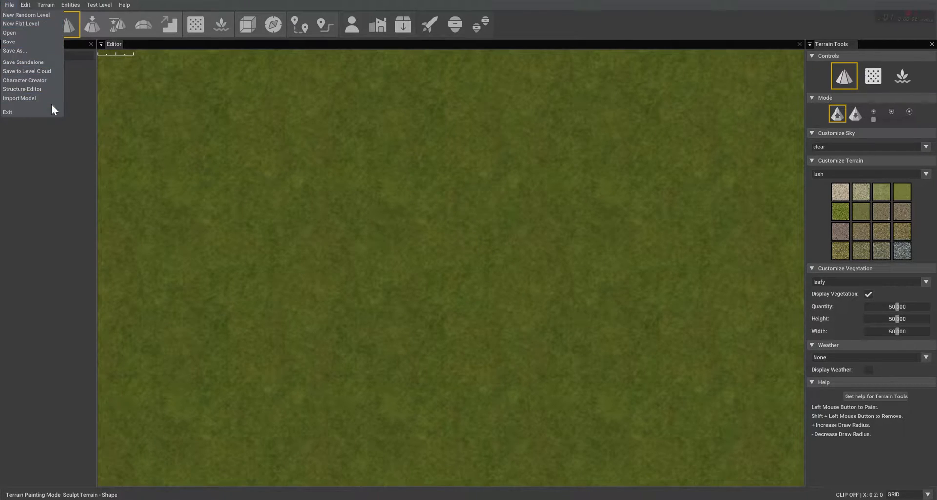
Start a Structure Editor site and lay a gap-free checkered tile floor on the grass
{"action": "left_click", "coordinate": [376, 24]}
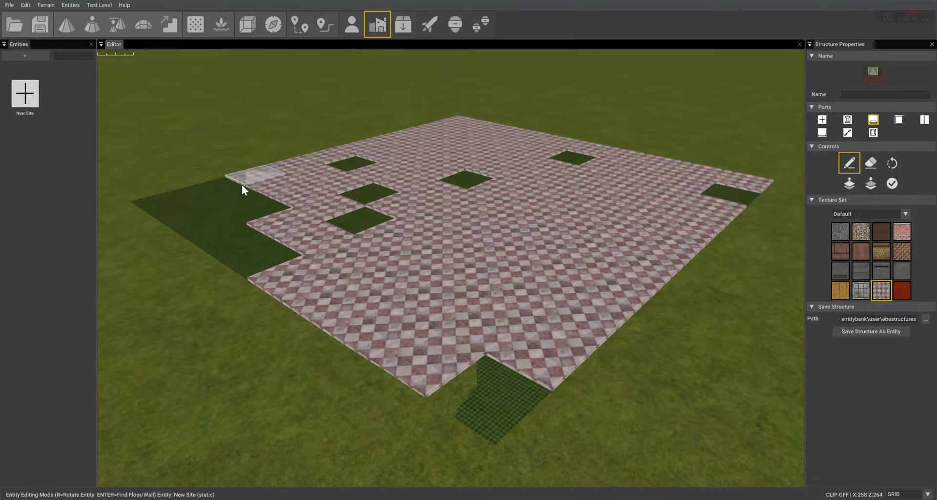
{"action": "left_click", "coordinate": [231, 206]}
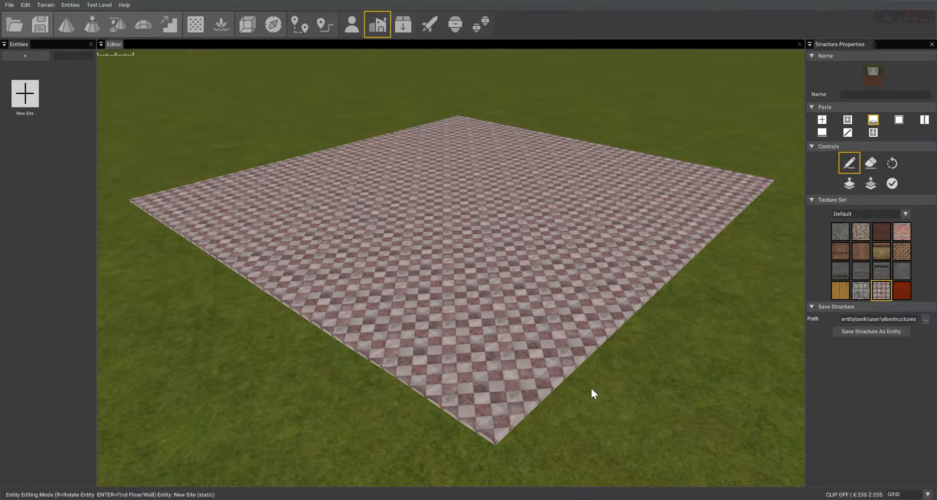
{"action": "left_click", "coordinate": [898, 119]}
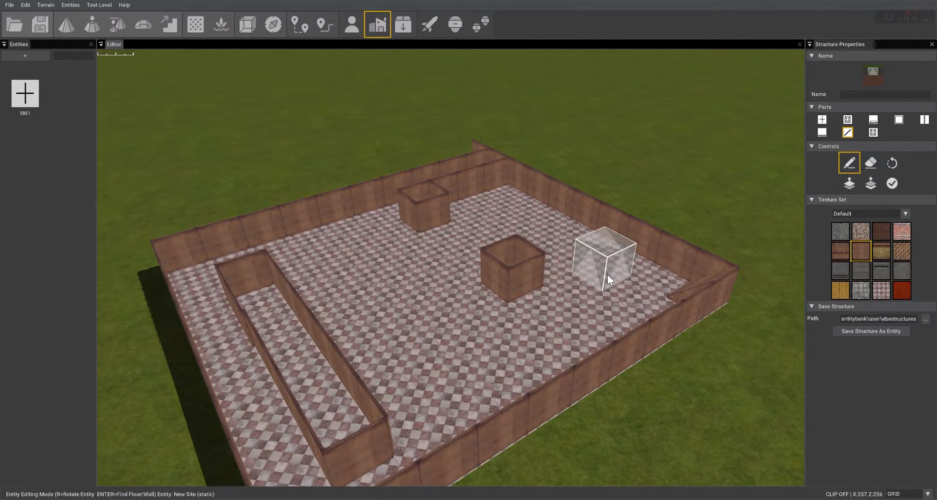
{"action": "mouse_move", "coordinate": [620, 285]}
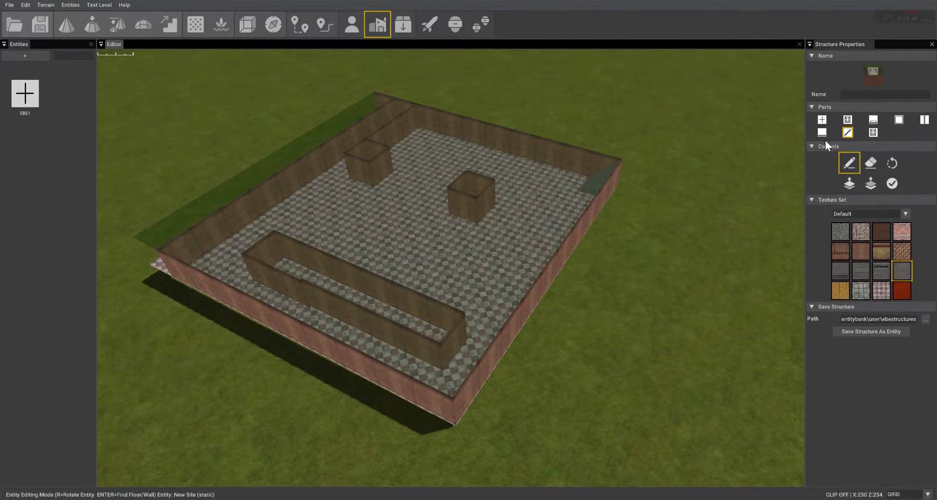
{"action": "mouse_move", "coordinate": [873, 119]}
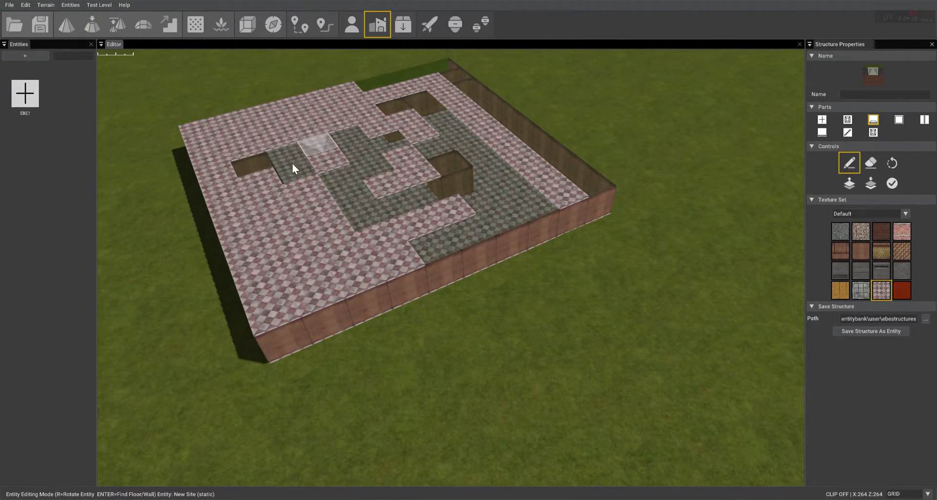
Tile the upper floor over the first storey, filling its edge strip and leaving a square opening
{"action": "left_click", "coordinate": [292, 166]}
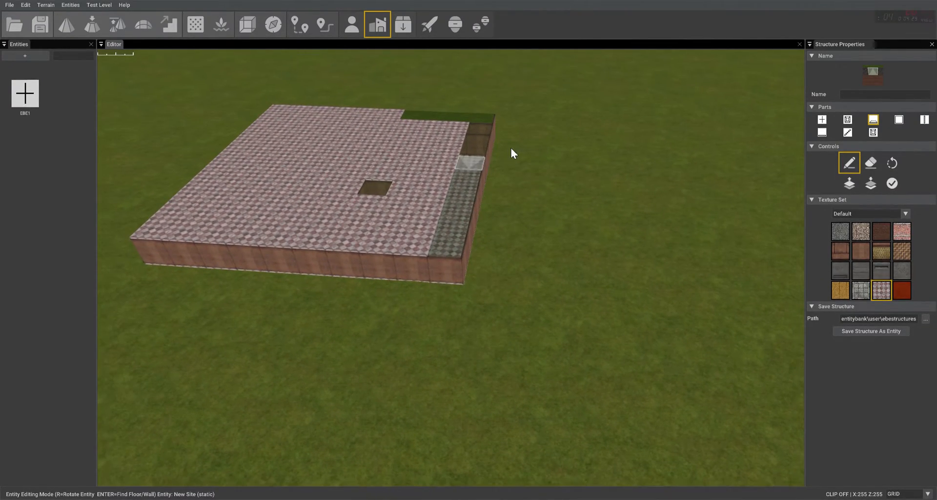
{"action": "left_click", "coordinate": [472, 167]}
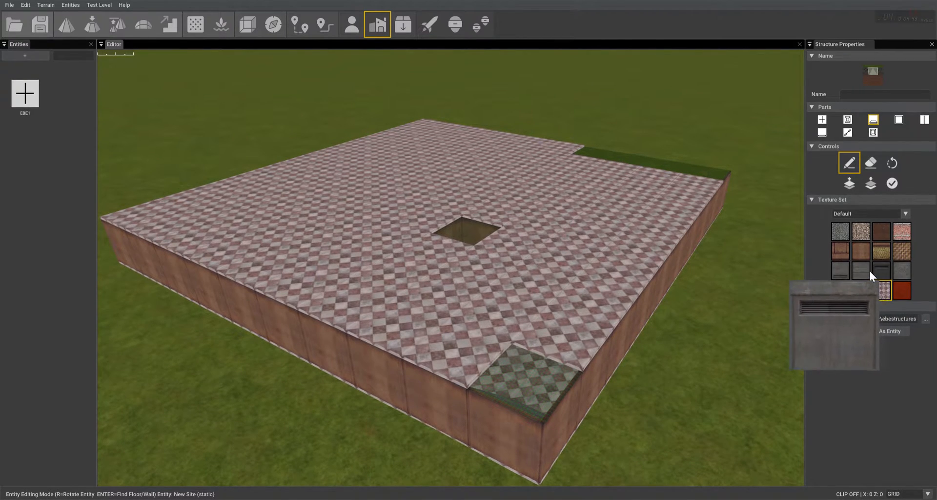
{"action": "left_click", "coordinate": [839, 250]}
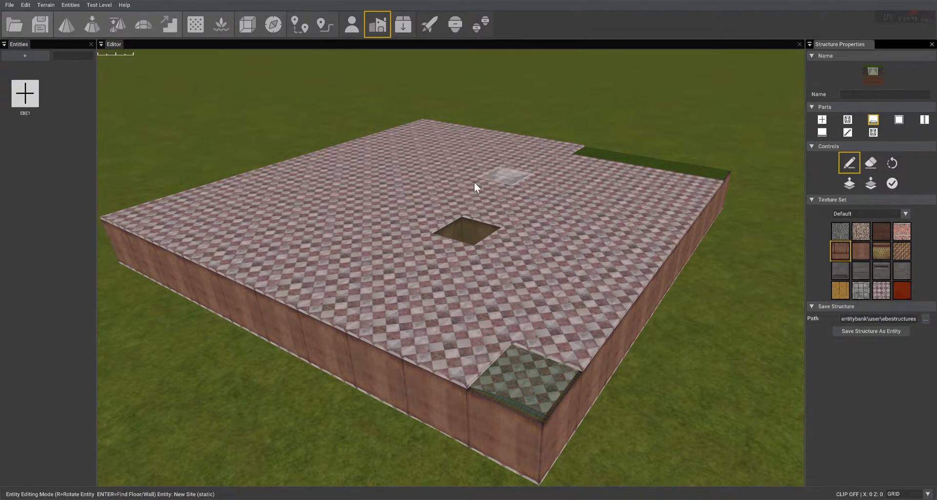
{"action": "mouse_move", "coordinate": [349, 174]}
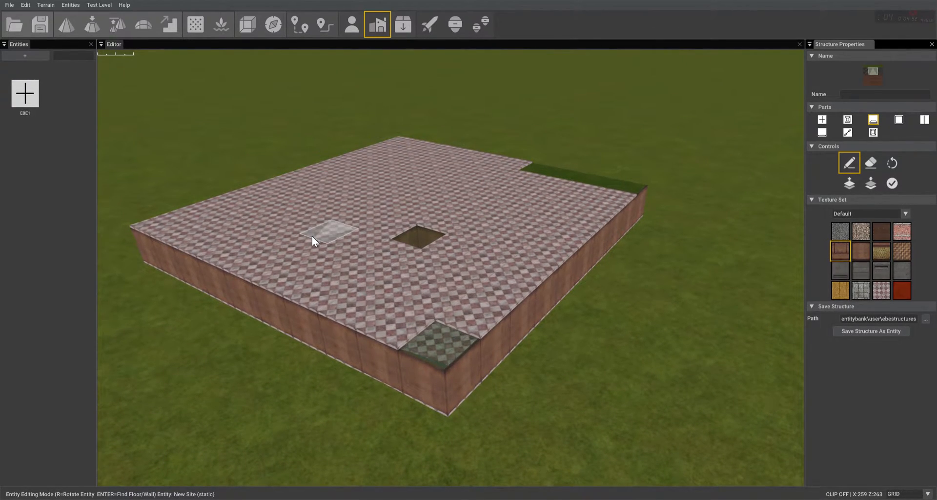
Raise brick walls on the upper floor: a long edge run plus inner sections near the opening
{"action": "left_click", "coordinate": [847, 133]}
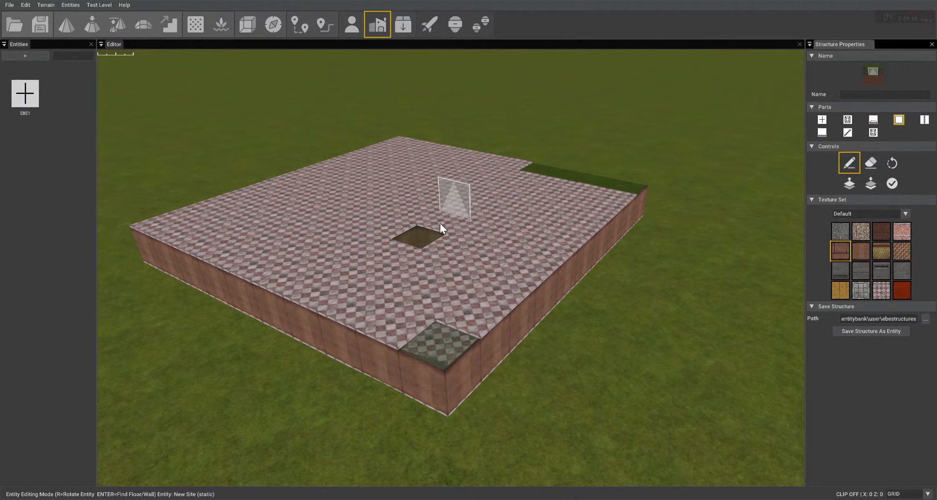
{"action": "mouse_move", "coordinate": [574, 234]}
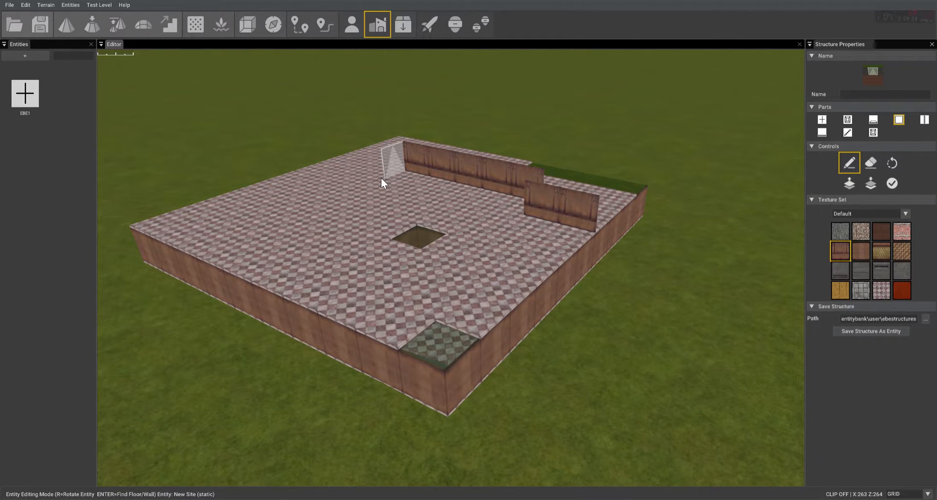
{"action": "left_click", "coordinate": [382, 183]}
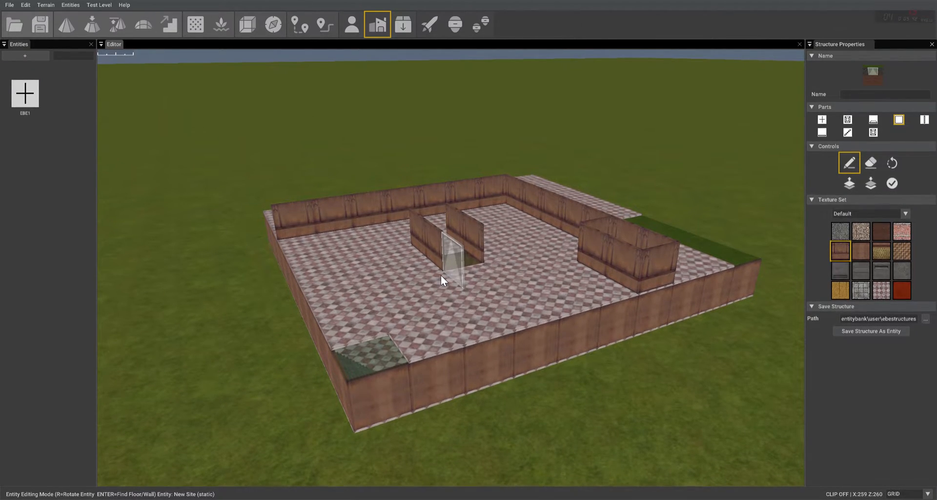
{"action": "left_click", "coordinate": [456, 251]}
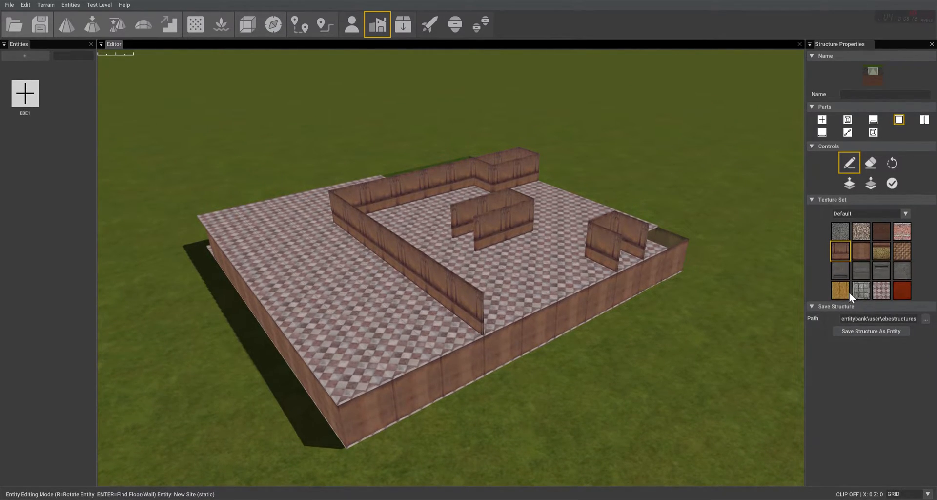
{"action": "left_click", "coordinate": [902, 289]}
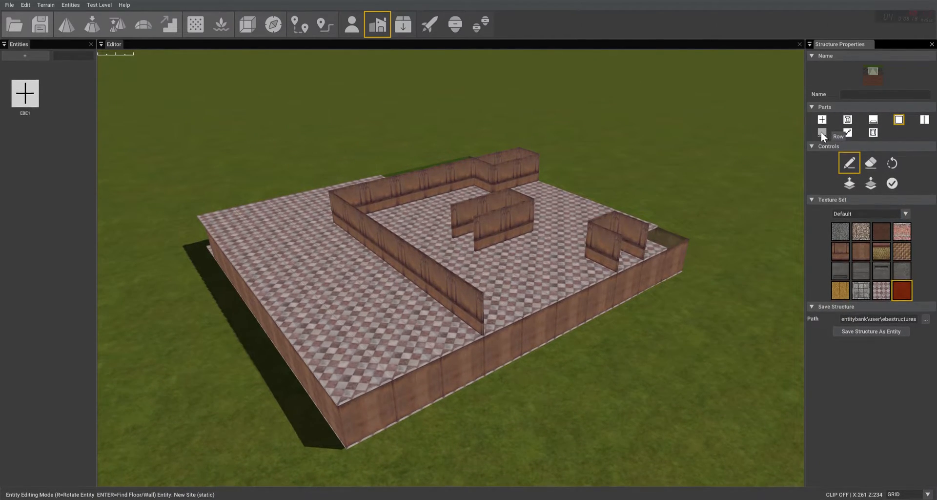
Lay red ceiling tiles over the upper floor, spanning the inner enclosures
{"action": "left_click", "coordinate": [872, 119]}
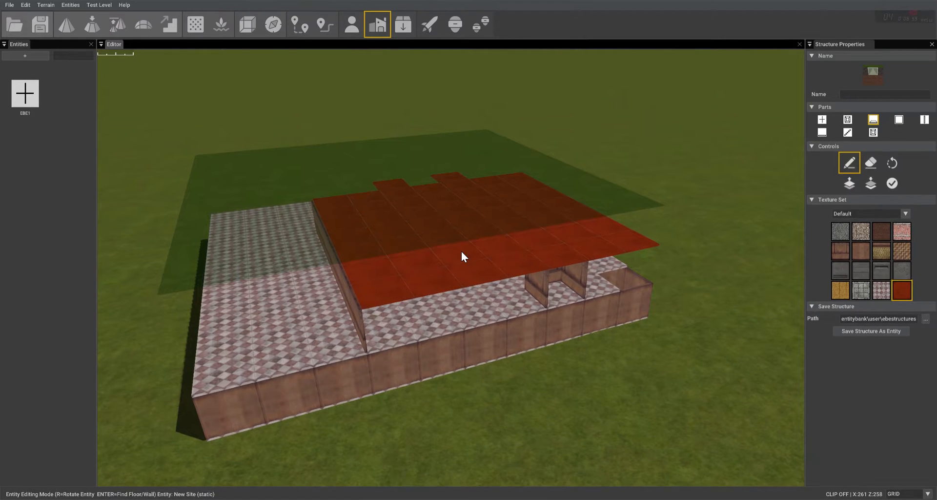
{"action": "left_click", "coordinate": [459, 256]}
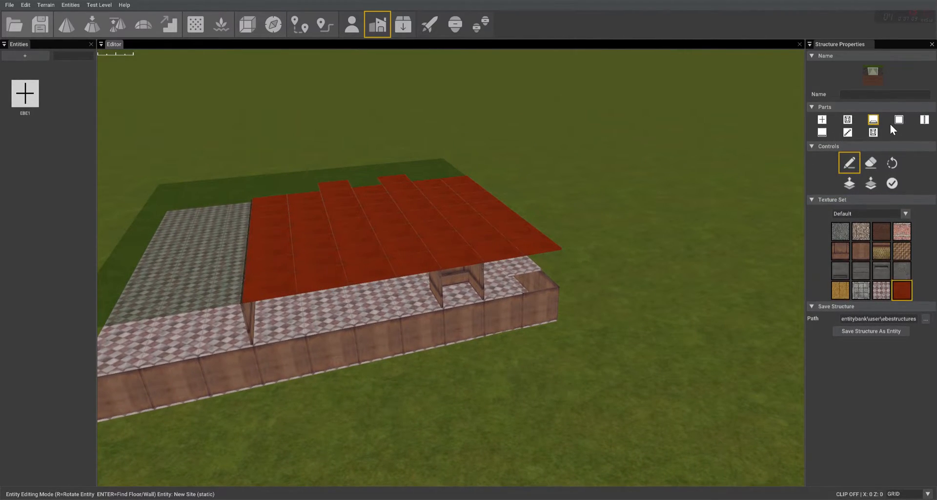
Extend the red ceiling across the upper storey to reach the outer wall
{"action": "left_click", "coordinate": [899, 119]}
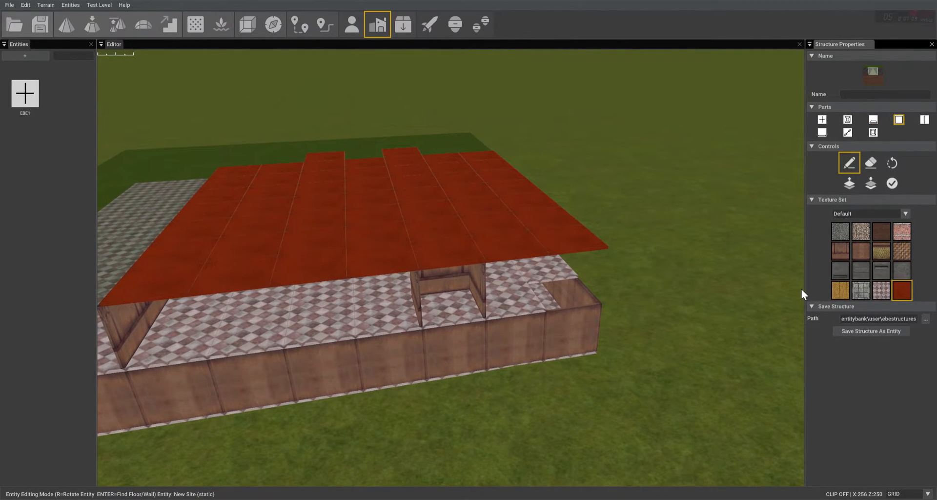
{"action": "mouse_move", "coordinate": [847, 132]}
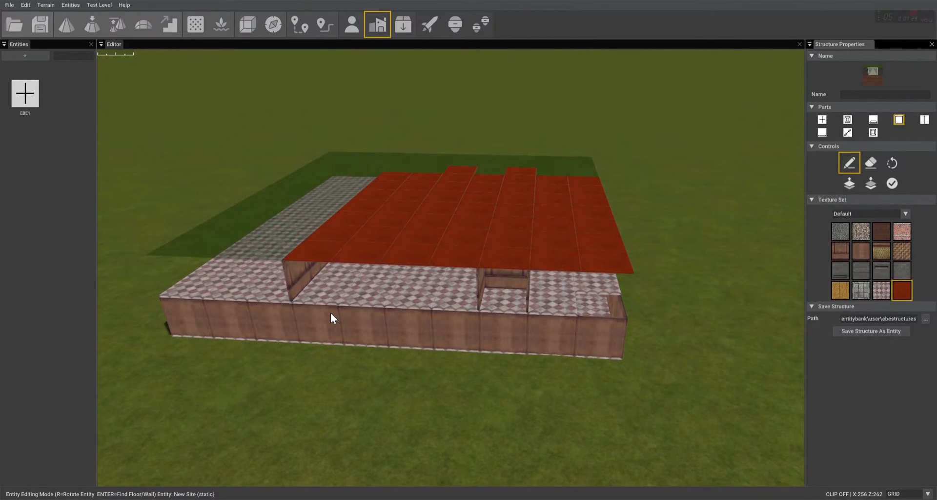
{"action": "mouse_move", "coordinate": [419, 320]}
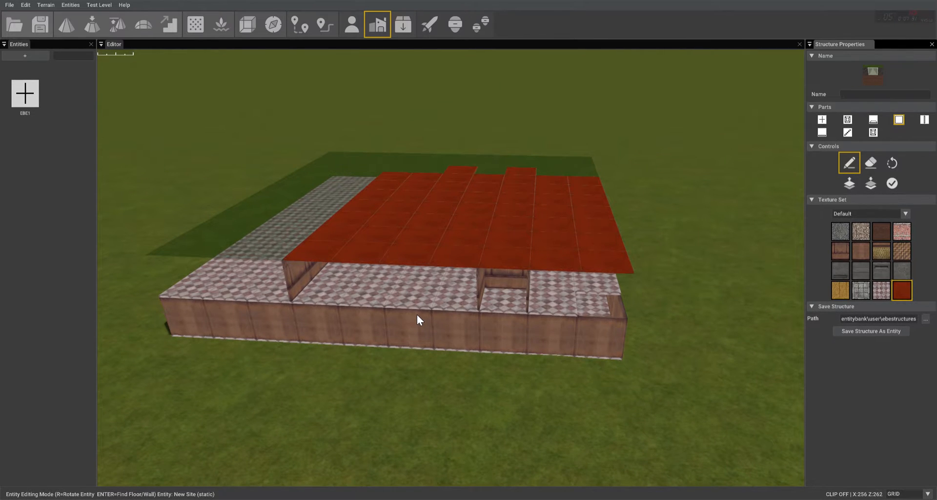
{"action": "mouse_move", "coordinate": [411, 298]}
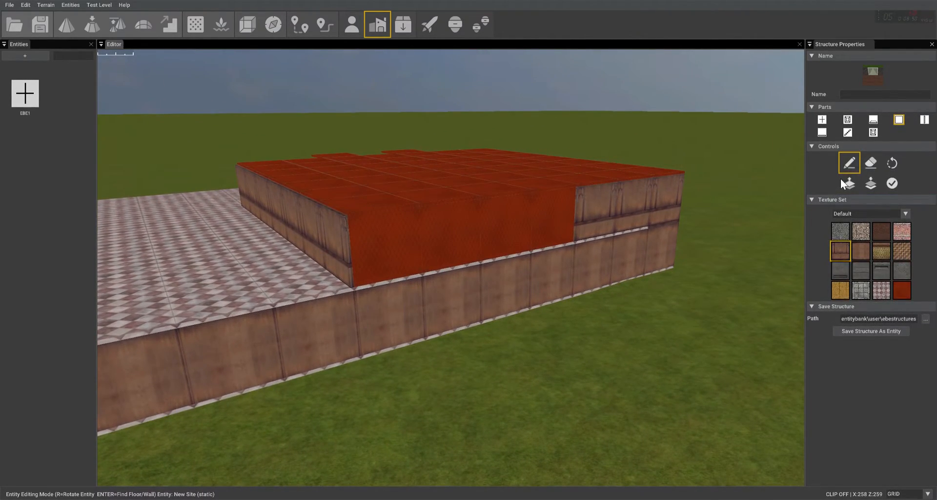
{"action": "left_click", "coordinate": [869, 163]}
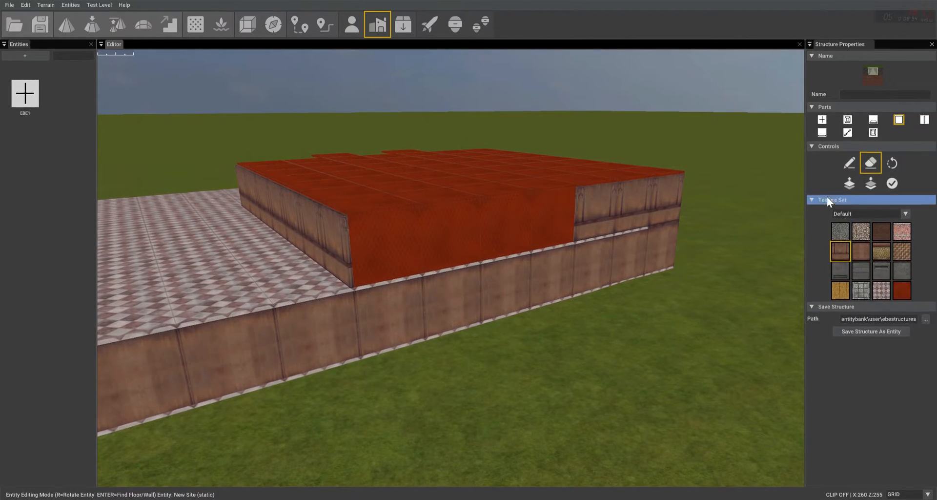
{"action": "mouse_move", "coordinate": [447, 277]}
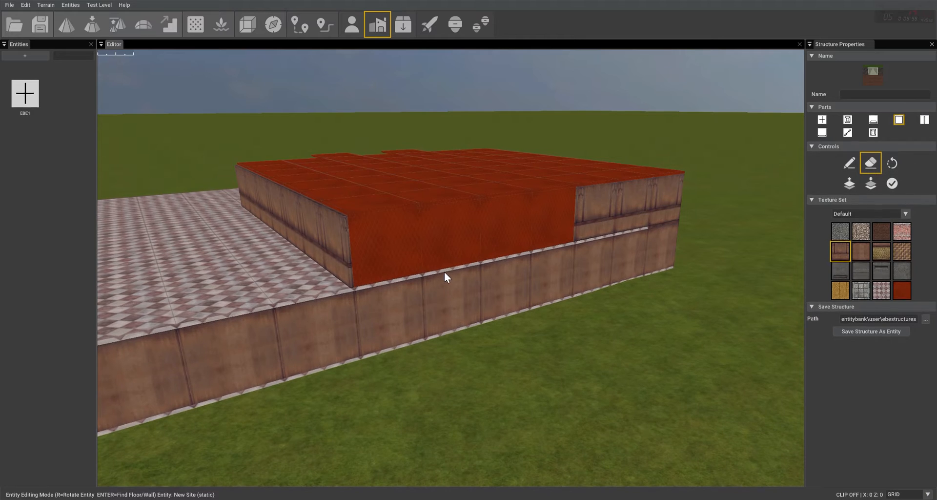
{"action": "mouse_move", "coordinate": [850, 163]}
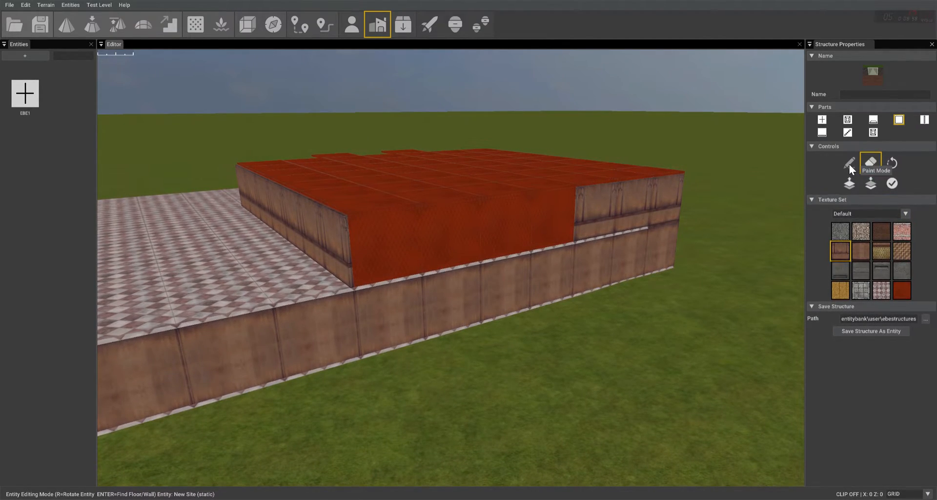
{"action": "left_click", "coordinate": [847, 162]}
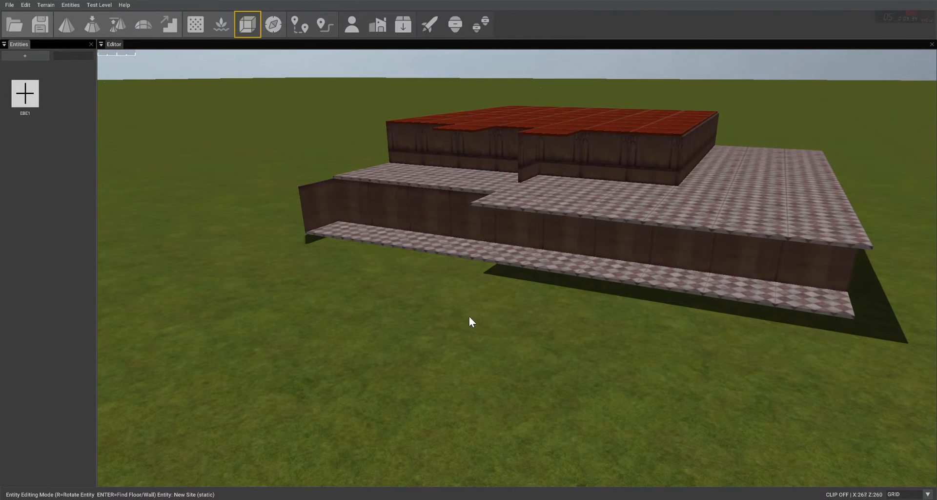
{"action": "mouse_move", "coordinate": [103, 151]}
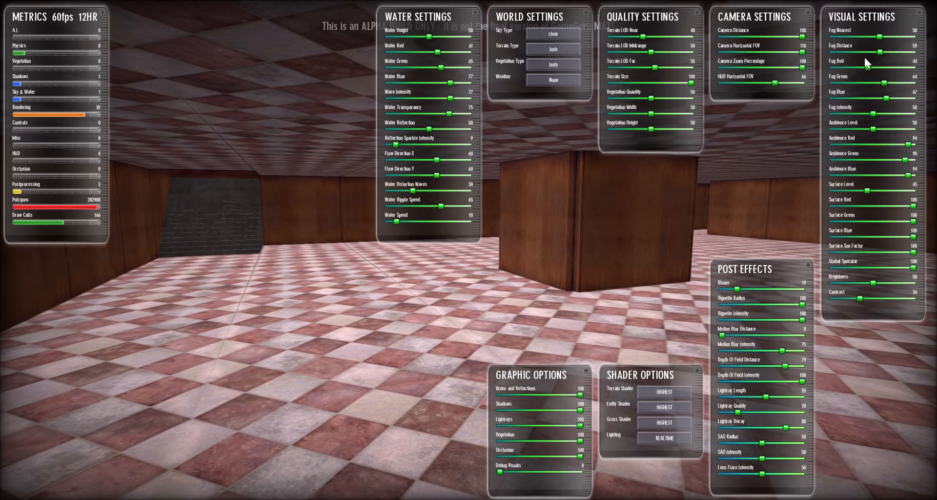
Bring Fog Nearest closer, shorten Fog Distance and tint the thickened fog green
{"action": "left_click_drag", "start_coordinate": [890, 38], "coordinate": [845, 38]}
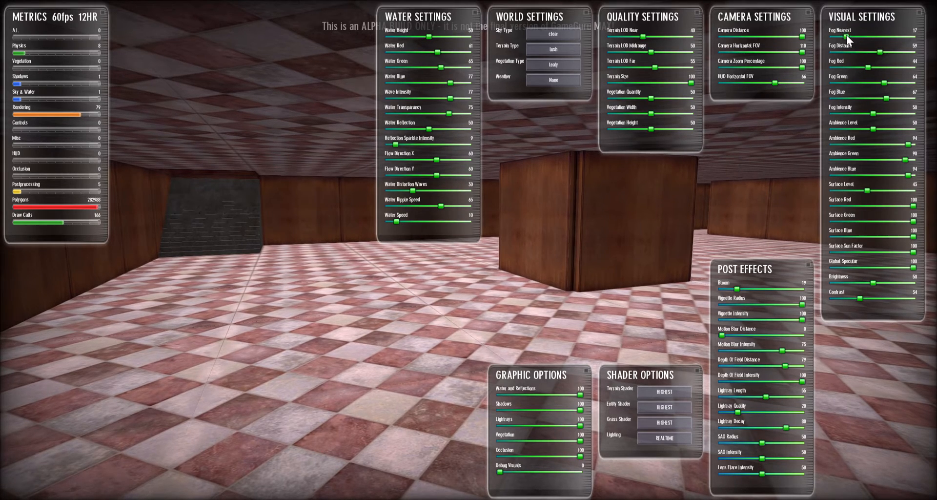
{"action": "left_click_drag", "start_coordinate": [847, 38], "coordinate": [858, 38]}
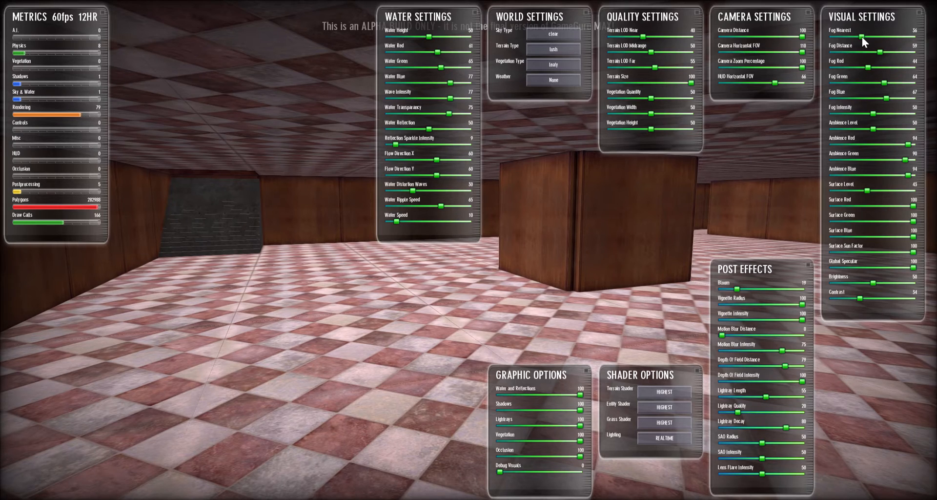
{"action": "left_click_drag", "start_coordinate": [890, 52], "coordinate": [860, 51]}
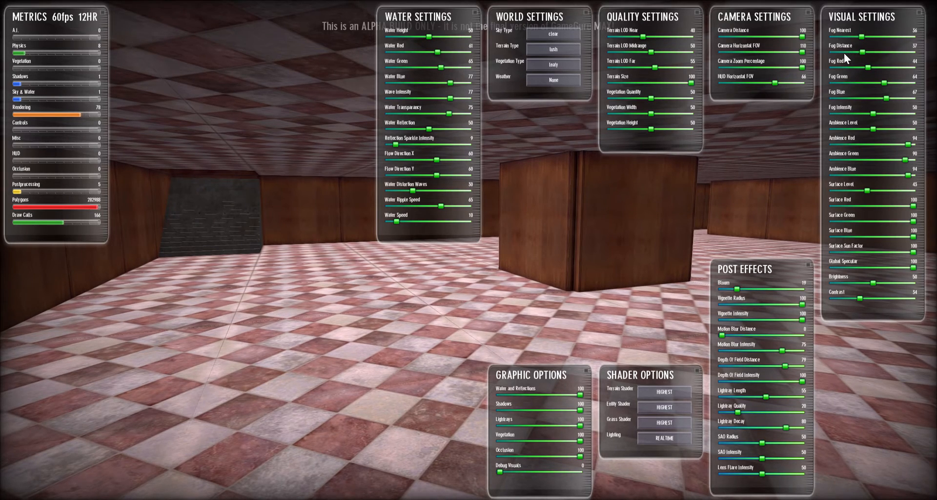
{"action": "left_click_drag", "start_coordinate": [872, 38], "coordinate": [846, 38]}
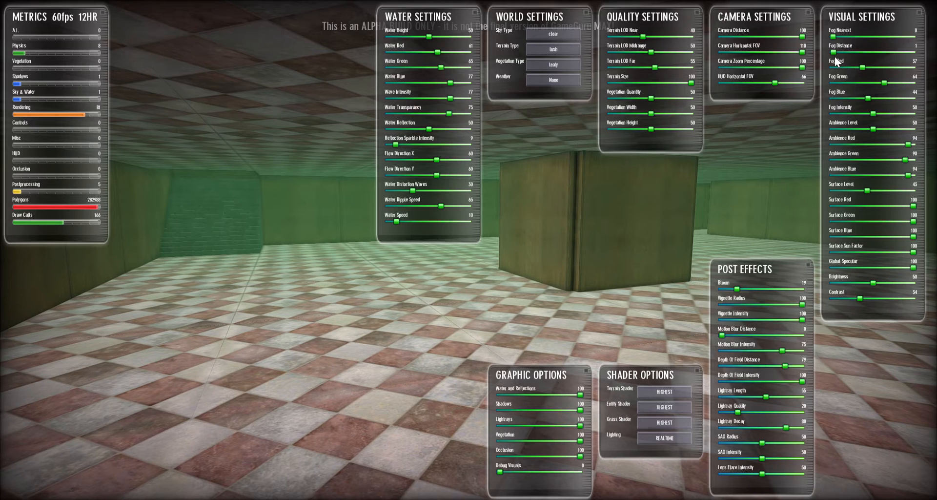
{"action": "mouse_move", "coordinate": [866, 84]}
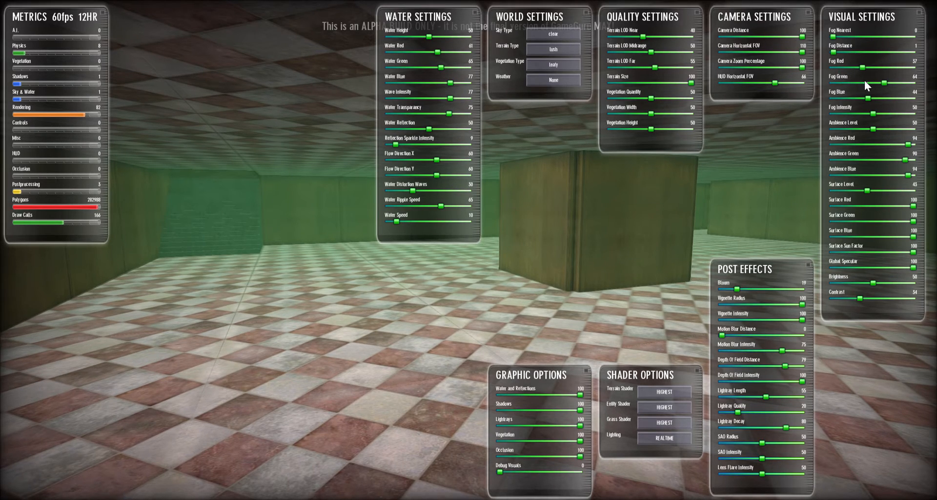
{"action": "mouse_move", "coordinate": [906, 173]}
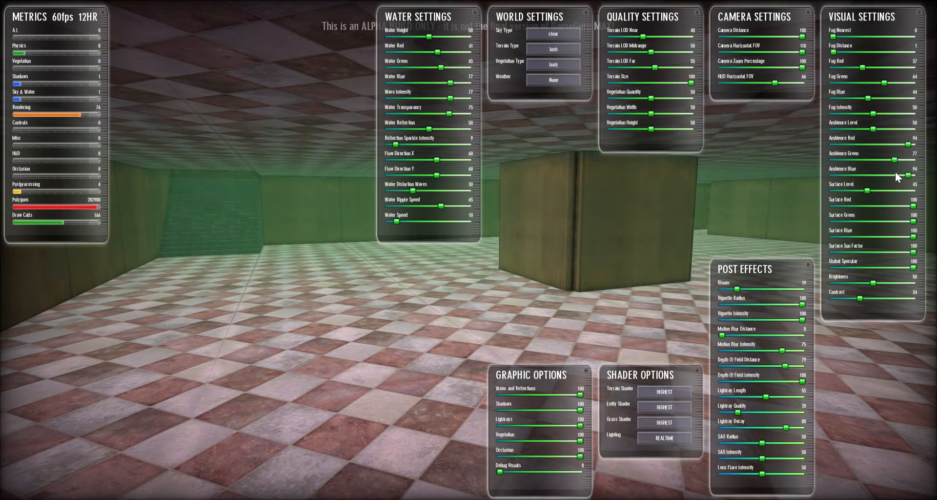
Raise Ambience Green and lower Ambience Level for a murky green-lit interior
{"action": "left_click_drag", "start_coordinate": [890, 160], "coordinate": [906, 160]}
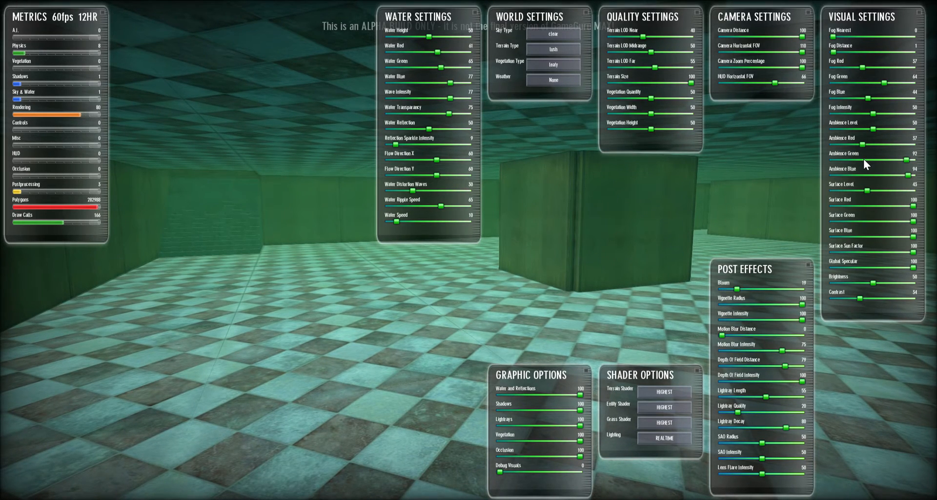
{"action": "left_click_drag", "start_coordinate": [890, 106], "coordinate": [870, 107]}
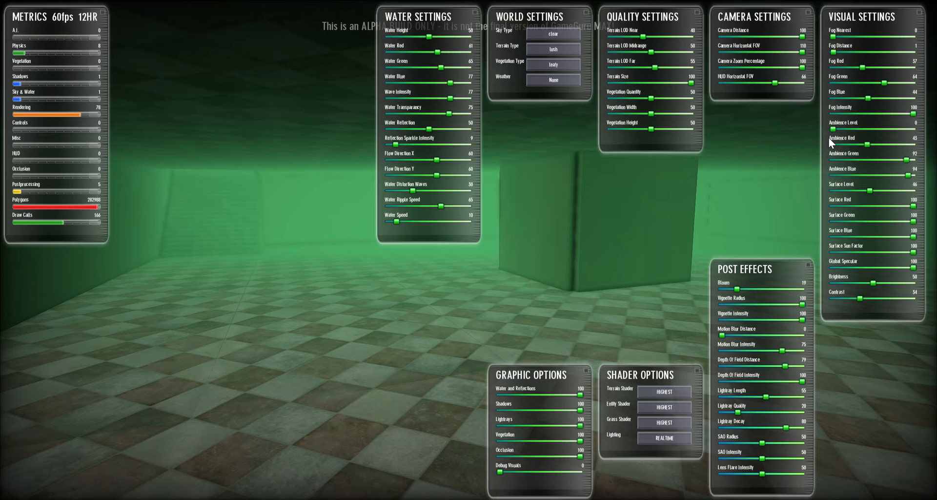
{"action": "mouse_move", "coordinate": [521, 240]}
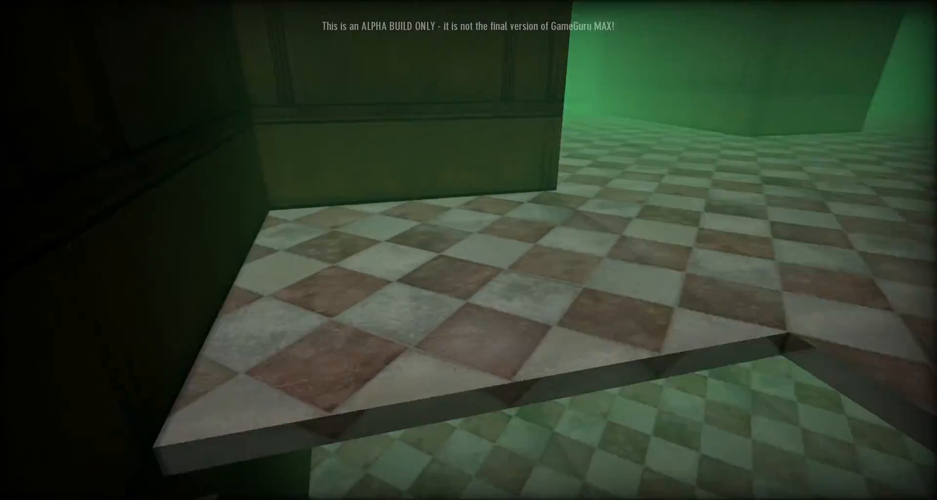
{"action": "mouse_move", "coordinate": [468, 249]}
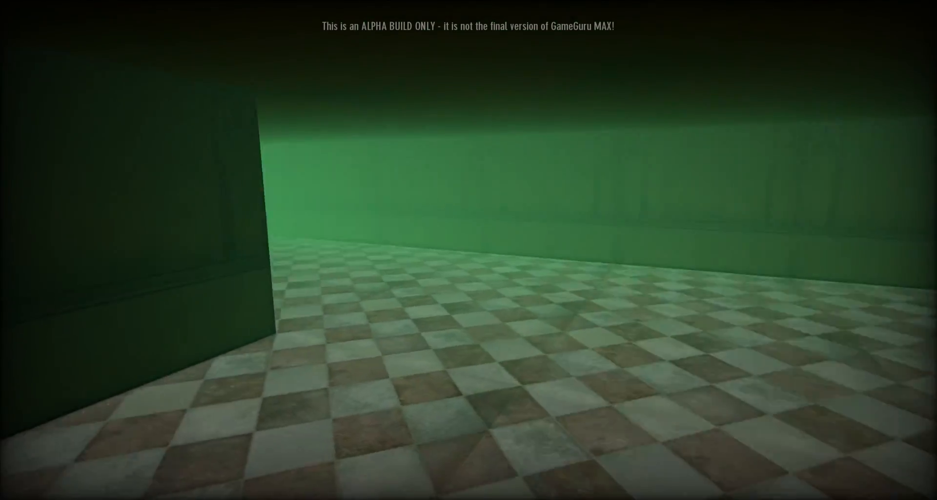
{"action": "mouse_move", "coordinate": [469, 250]}
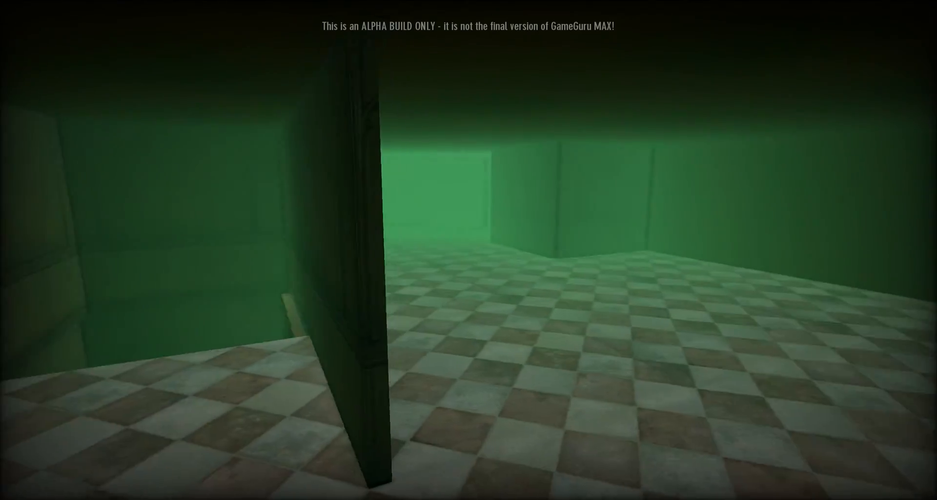